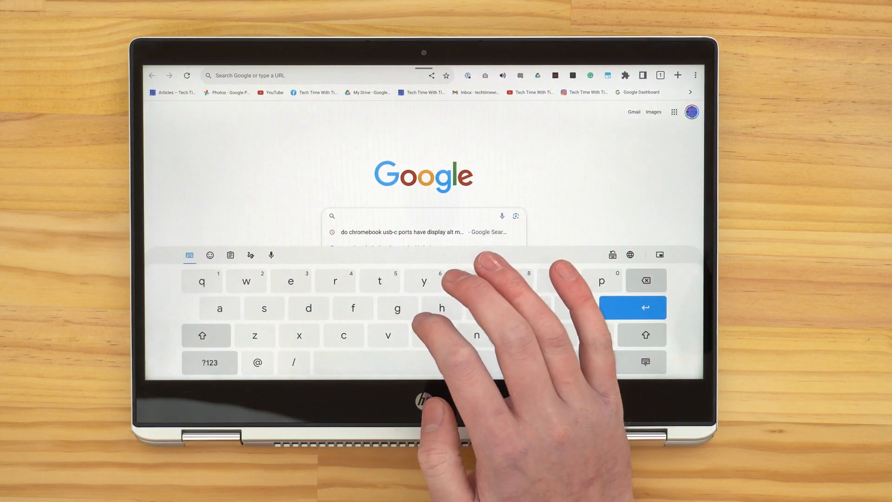
- Type 'Tech' into Chrome's Google search box with the on-screen keyboard, then close Chrome
text(Tech)
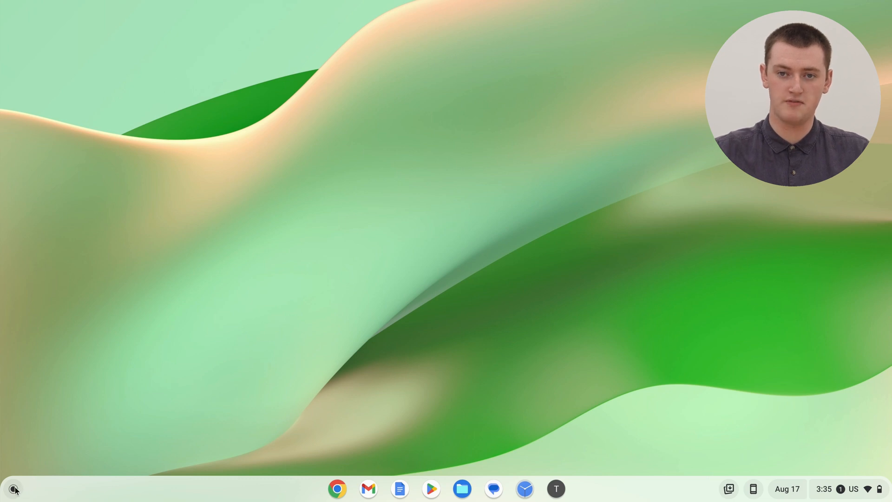
- Launch Settings from the Launcher's full app list
click(13, 489)
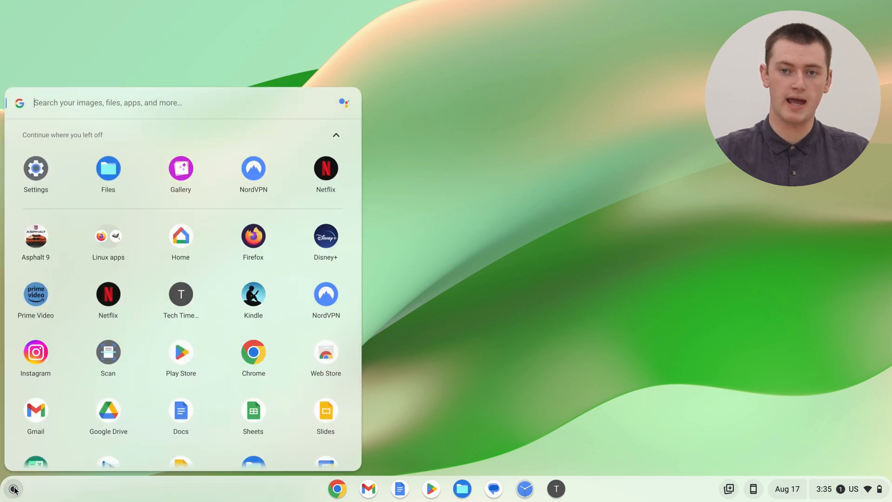
mouse_move(195, 380)
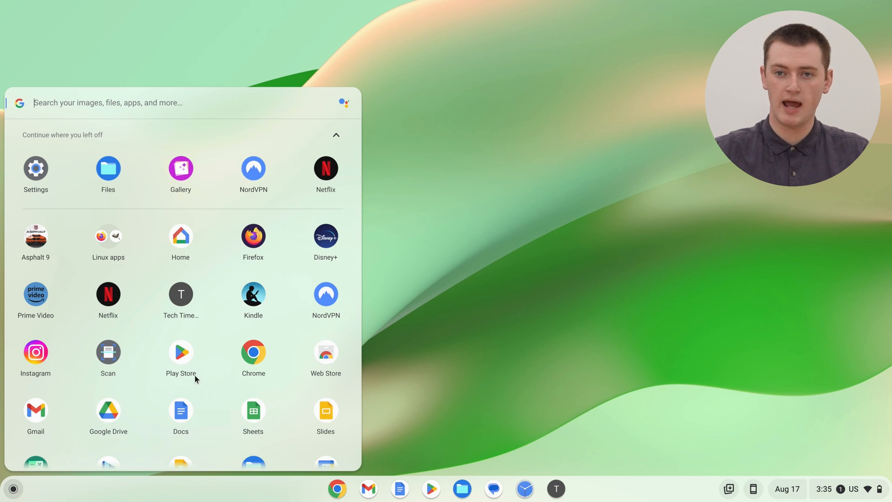
scroll(down, 3)
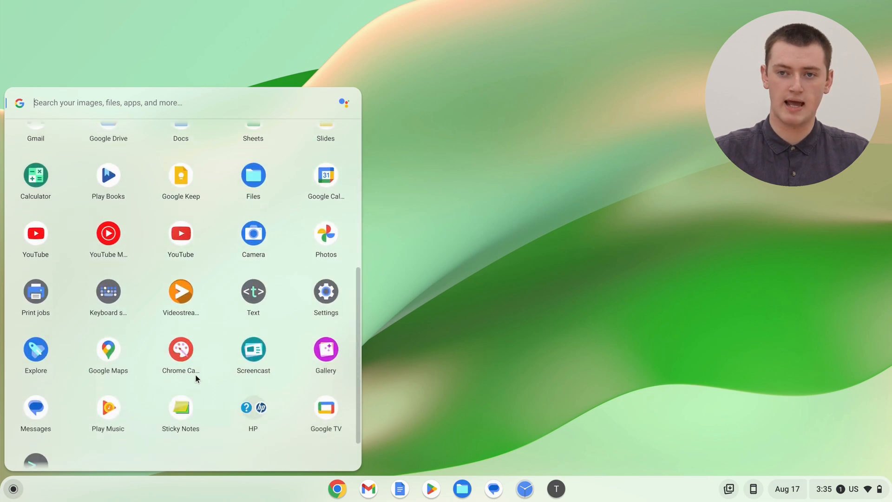
scroll(down, 3)
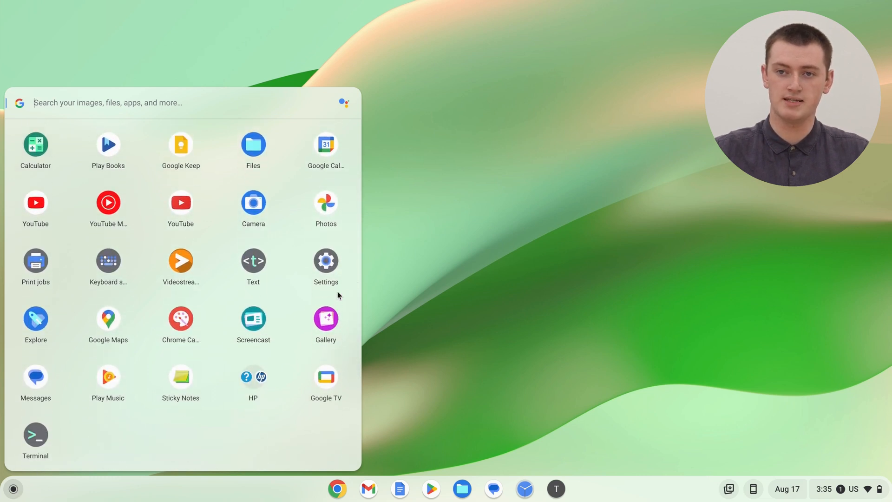
click(326, 261)
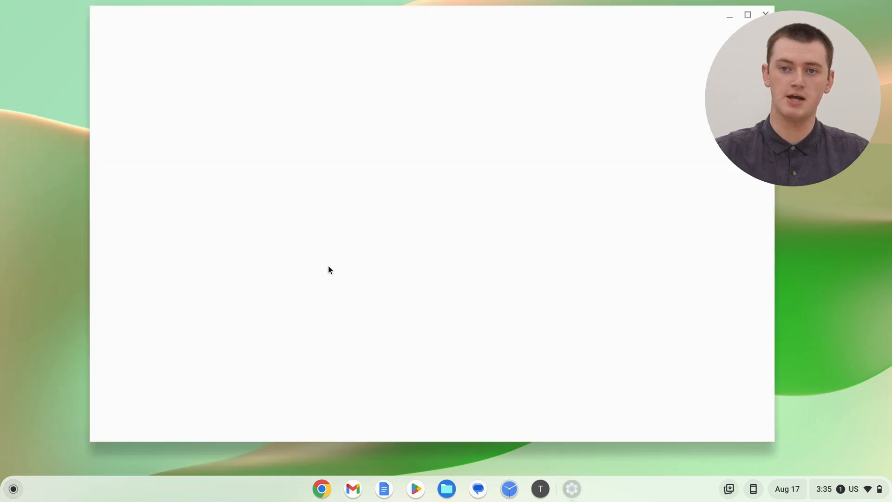
- Go to the Accessibility page from the Settings sidebar
click(570, 489)
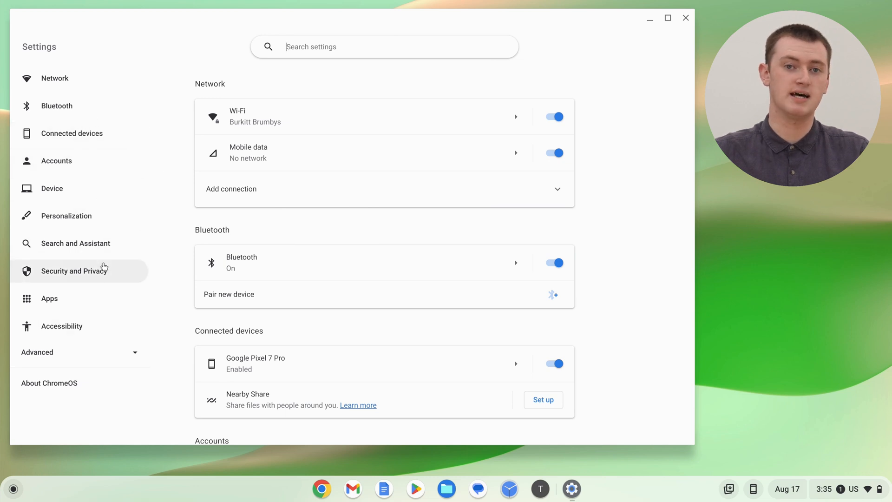
mouse_move(71, 319)
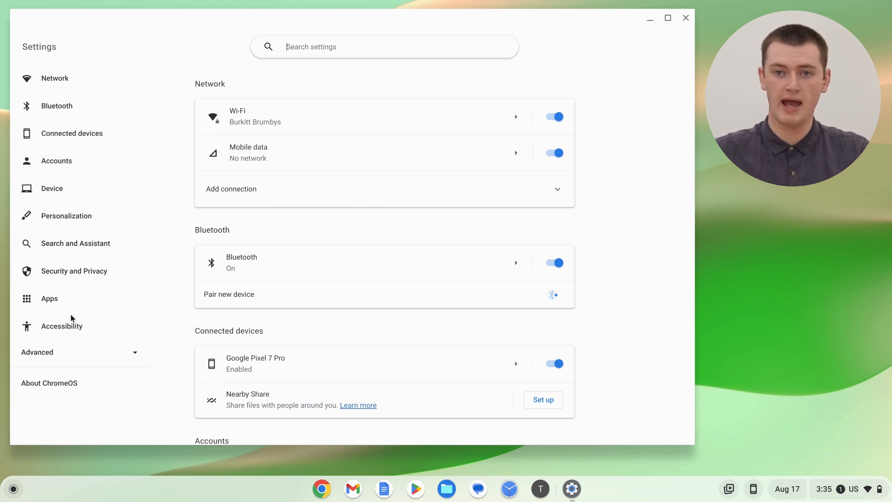
click(61, 325)
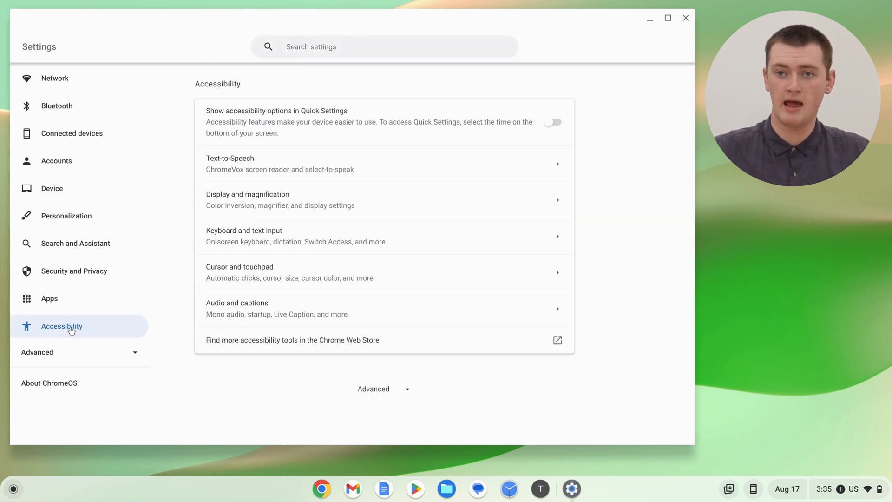
mouse_move(241, 93)
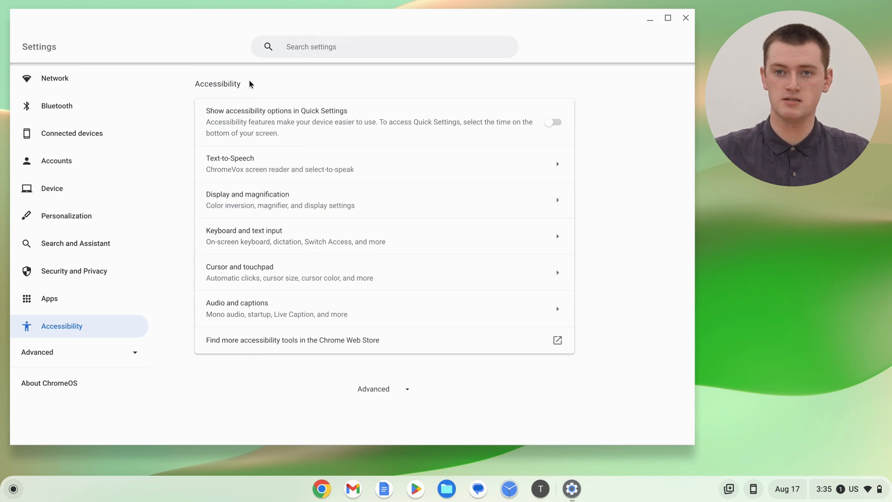
mouse_move(287, 235)
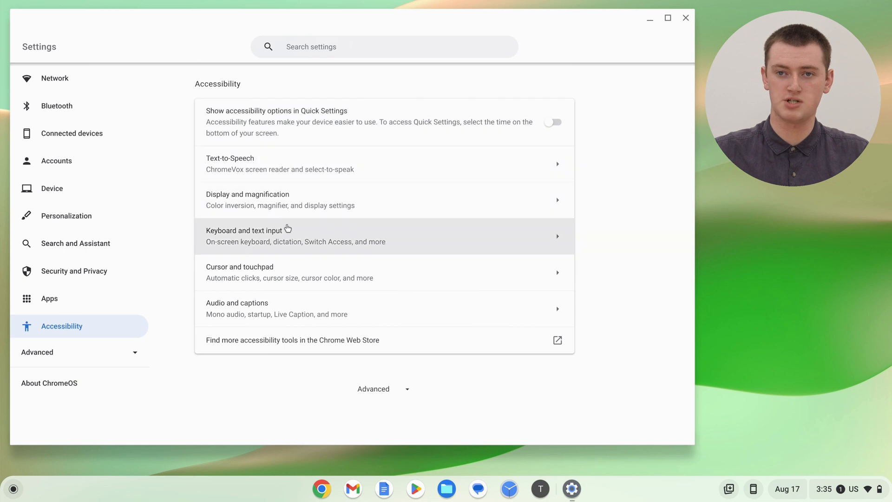
mouse_move(272, 236)
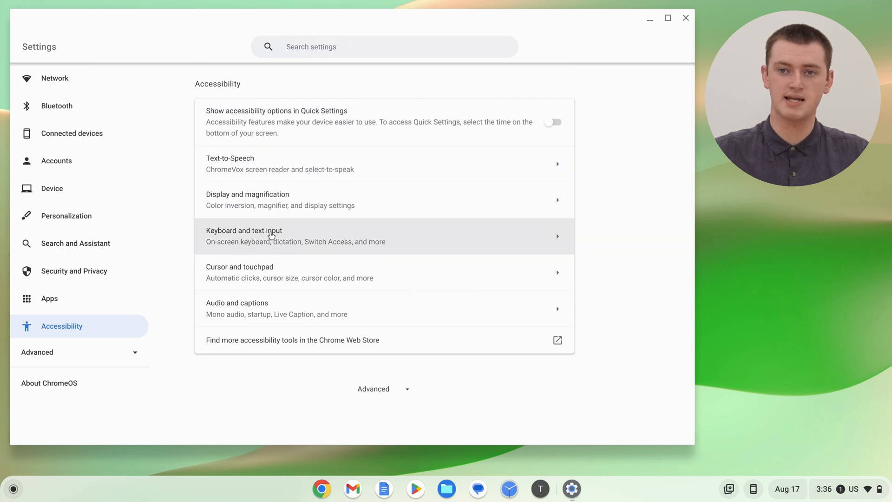
mouse_move(279, 238)
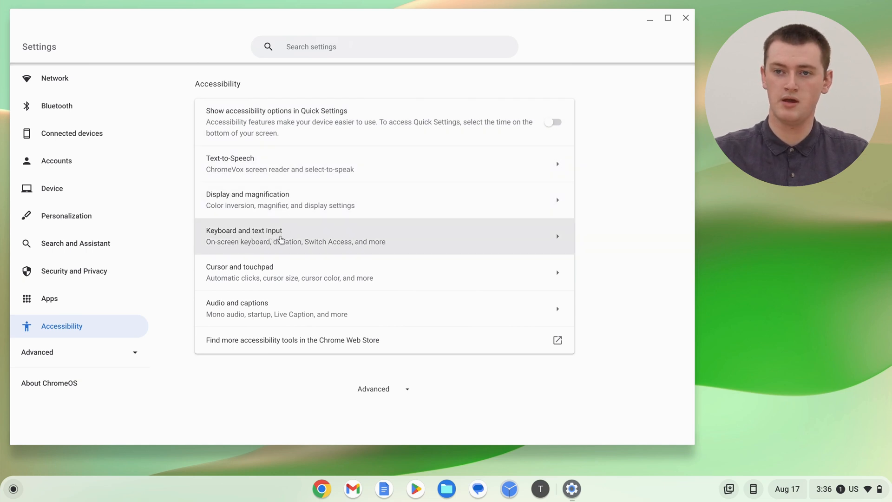
mouse_move(299, 243)
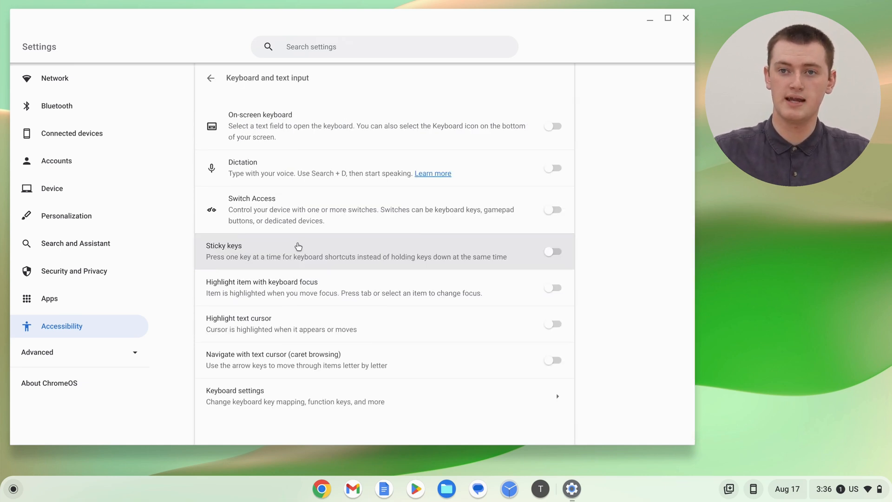
mouse_move(231, 124)
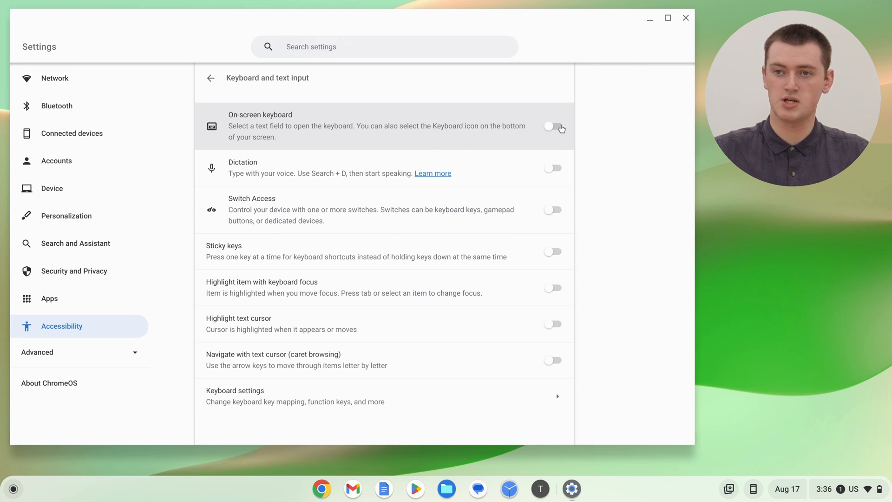
- Turn on the On-screen keyboard toggle under Keyboard and text input
click(551, 126)
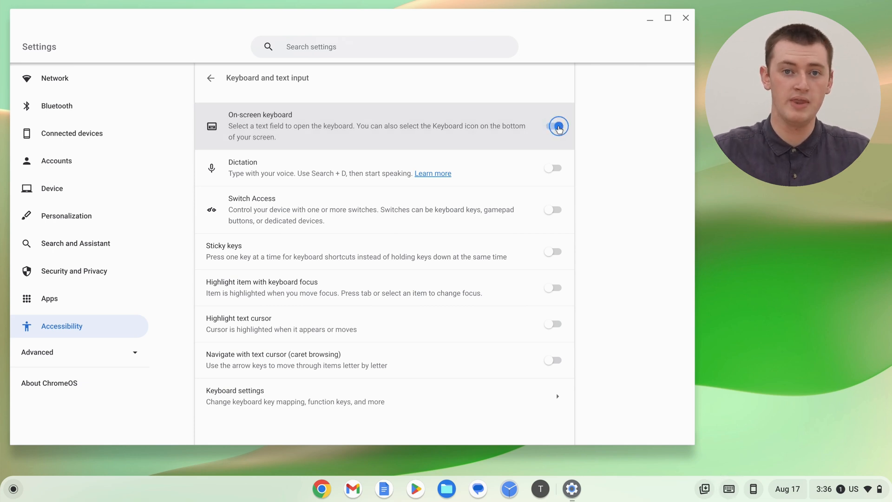
click(556, 126)
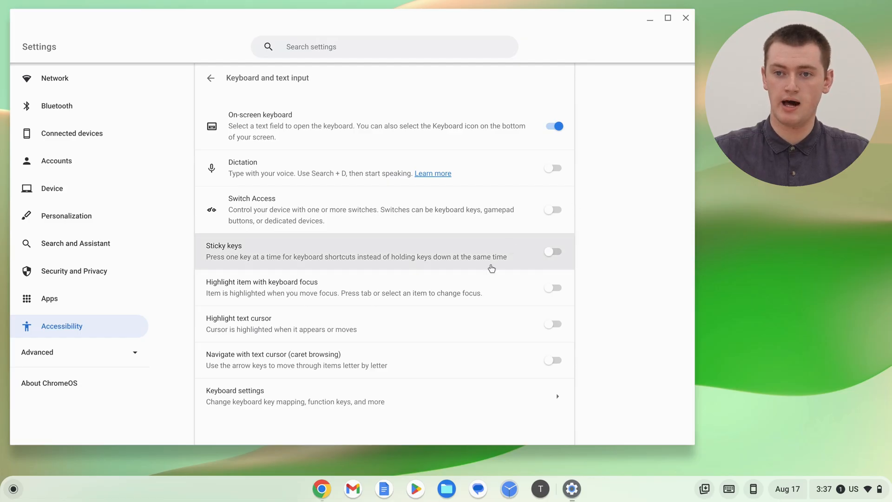
- Start Chrome from the shelf and focus the new tab's Google search box
click(321, 488)
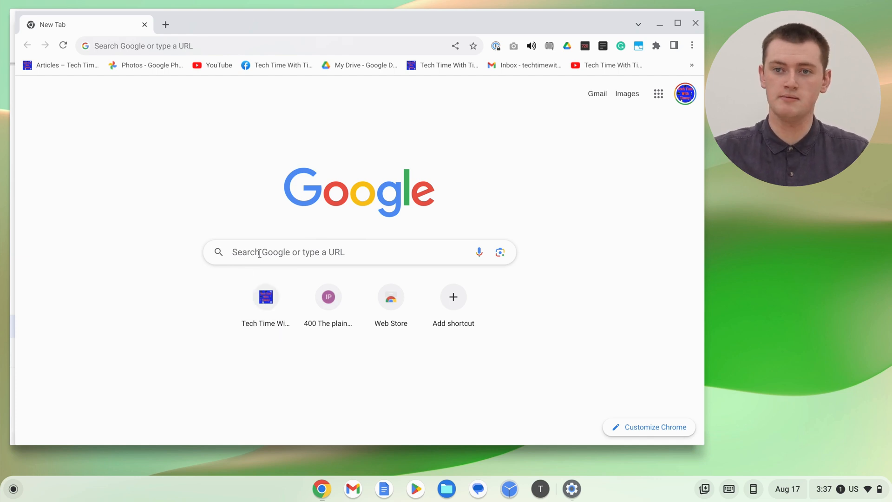
click(342, 252)
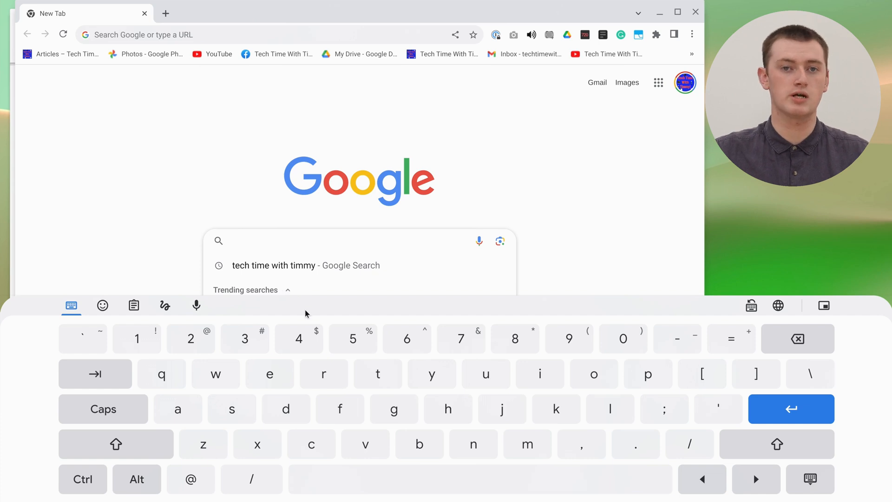
mouse_move(367, 352)
text(Tech)
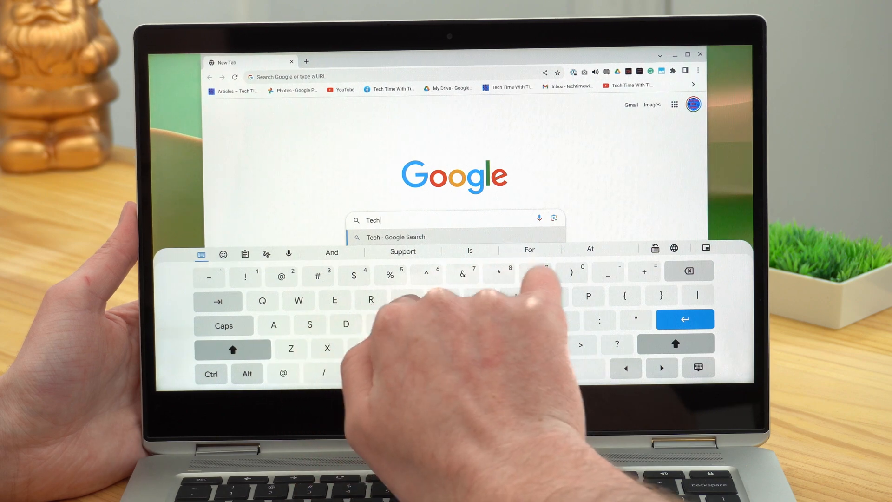
- Type 'Tech Time With Timmy' on the on-screen keyboard
text(Time With Timmy)
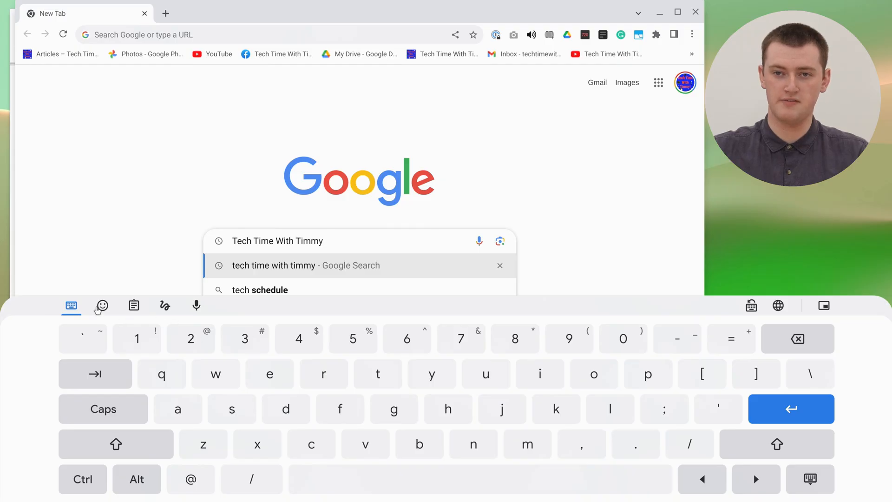
- Switch the on-screen keyboard to its emoji panel, then to the empty clipboard panel
click(102, 305)
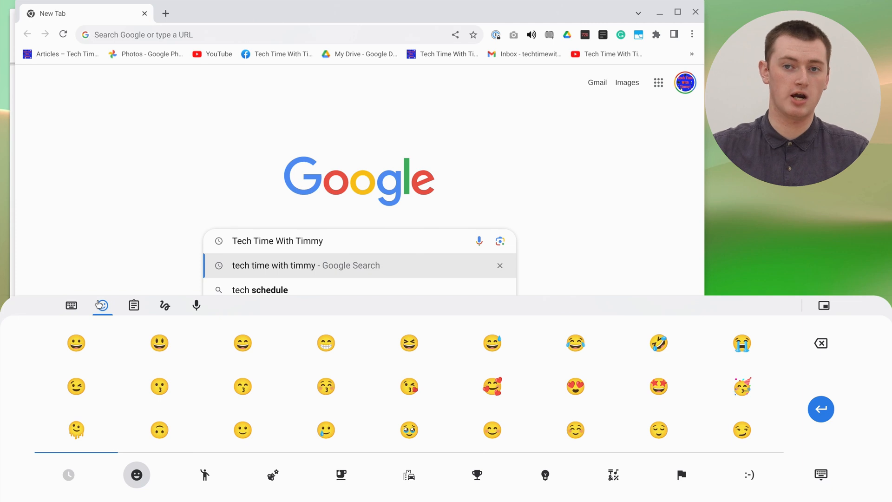
click(133, 306)
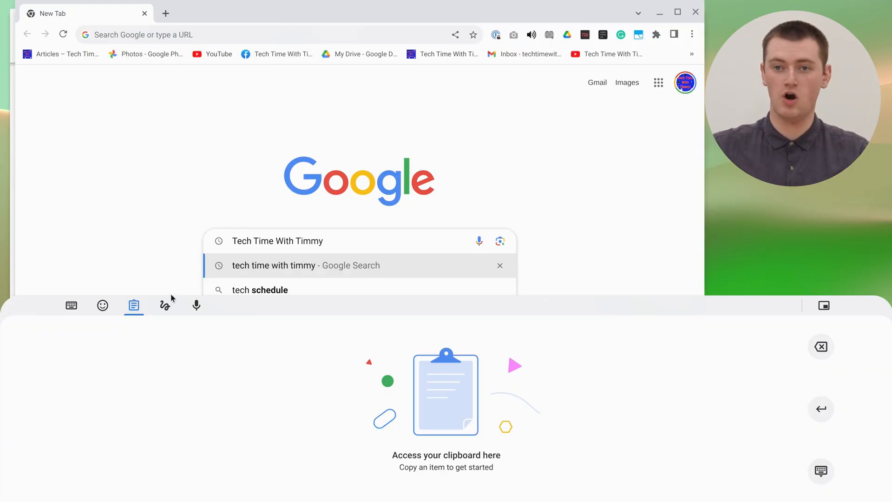
- Switch the on-screen keyboard to handwriting, then to voice input with its Google servers notice
click(164, 306)
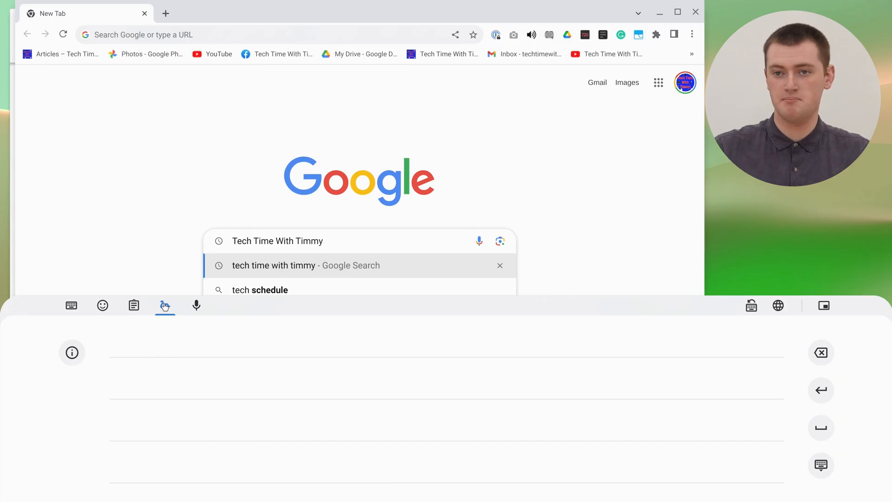
click(196, 306)
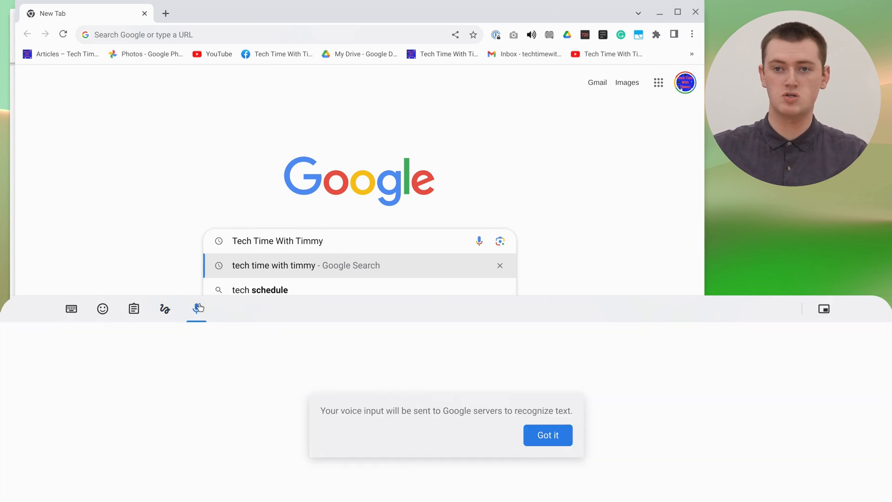
mouse_move(531, 446)
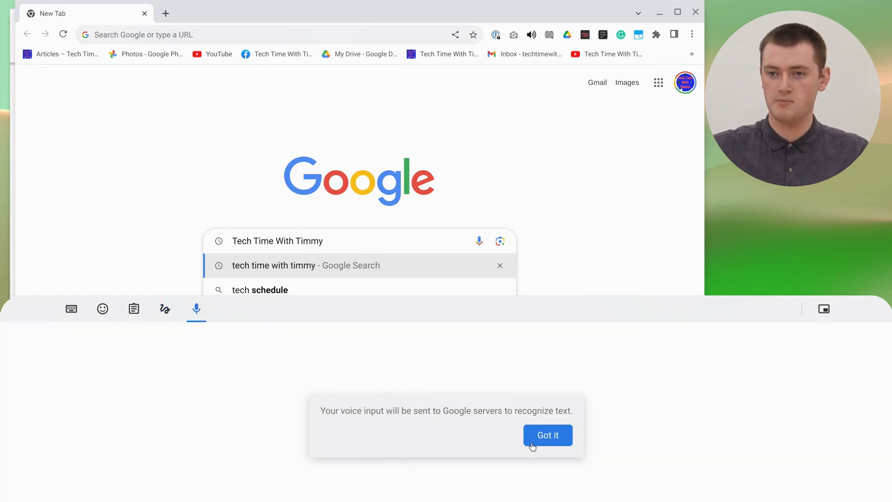
- Accept the voice notice and dictate extra words after 'Tech Time With Timmy'
click(547, 434)
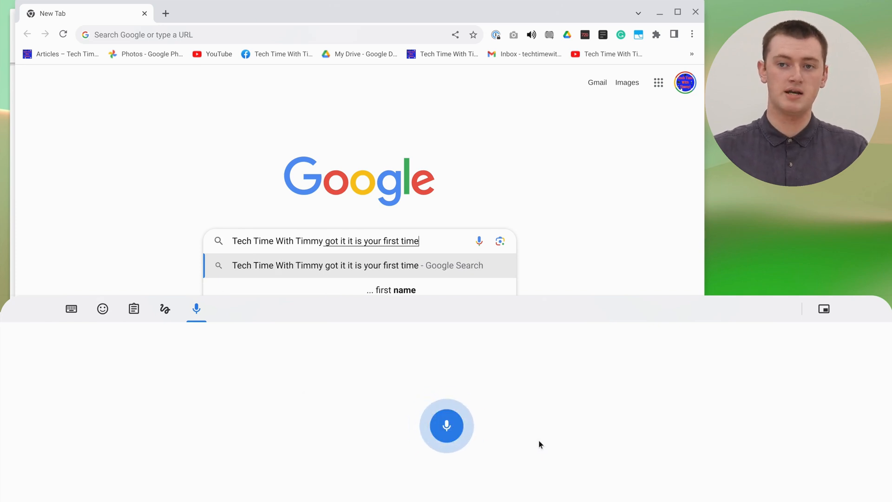
text(using it but now)
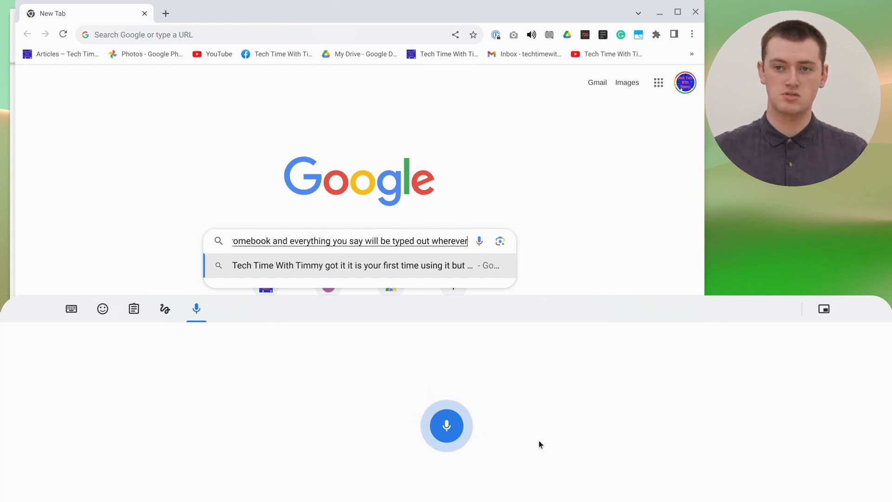
text(Christmas so as you can see his Kerser)
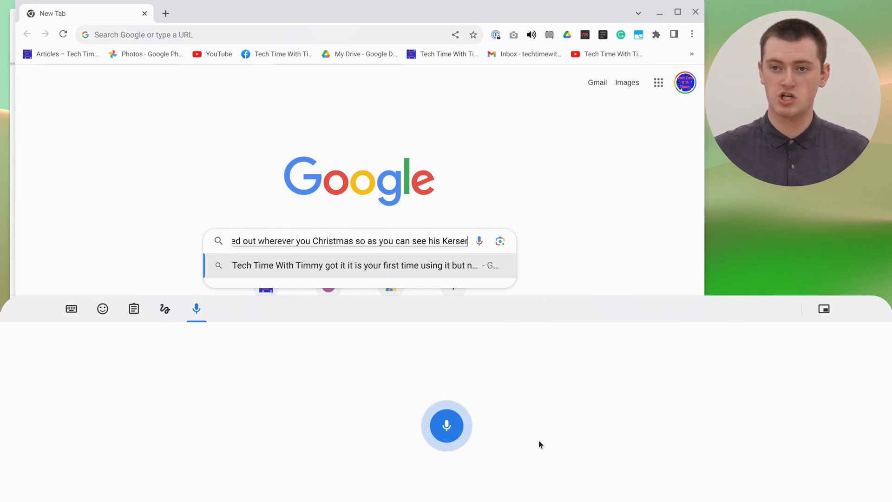
text(is in Google search and)
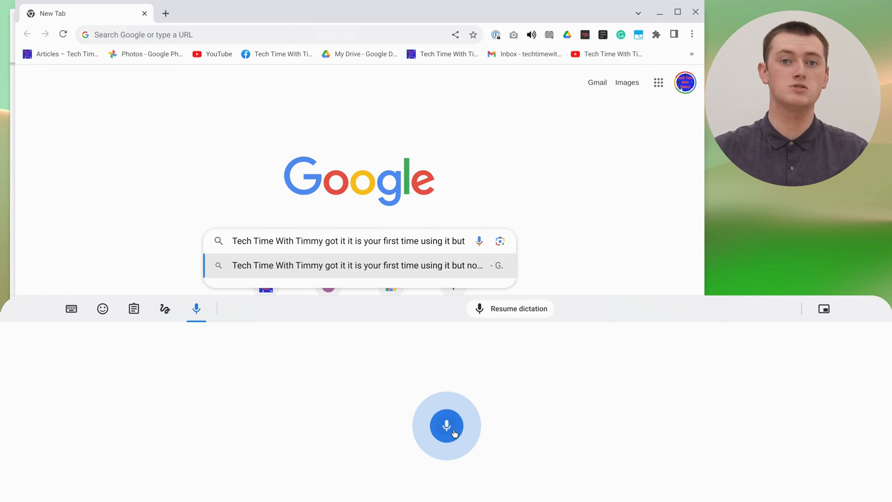
- Return to standard keys, hide the on-screen keyboard, and reopen it from the shelf
click(71, 306)
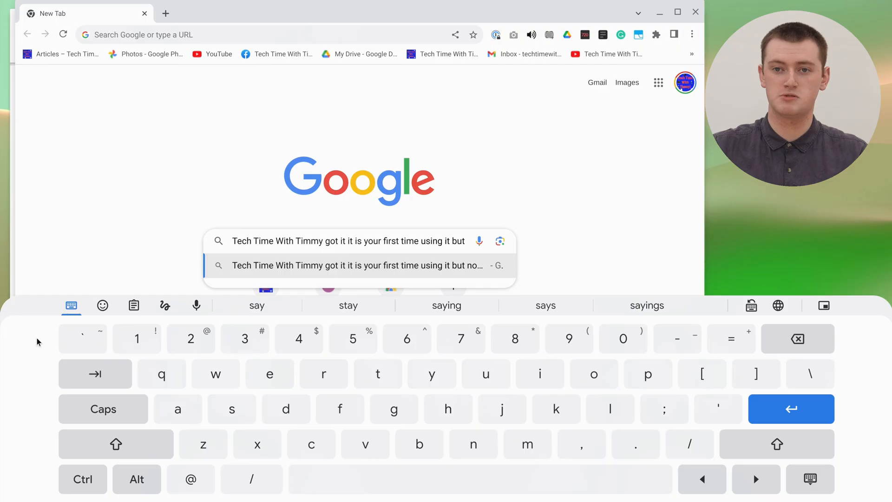
mouse_move(736, 387)
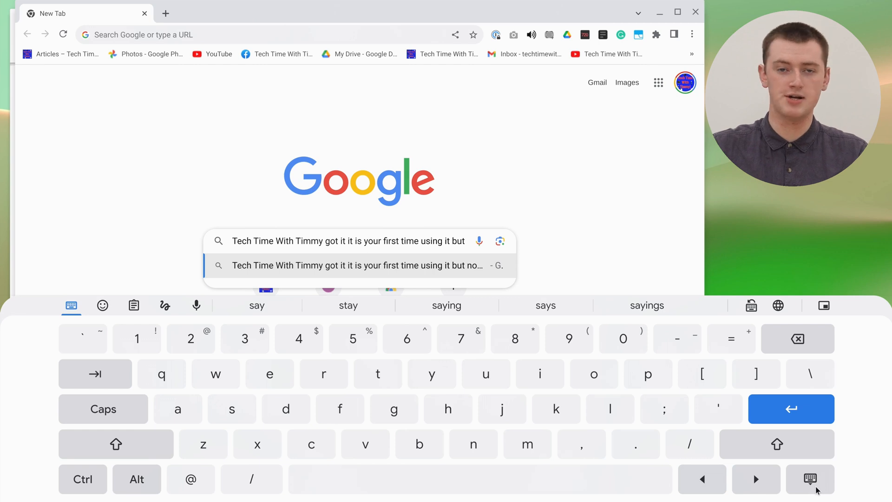
click(809, 478)
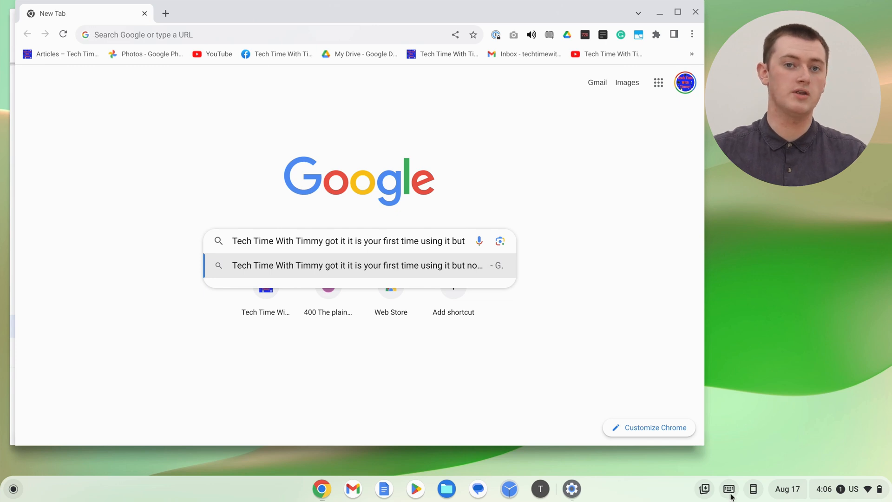
mouse_move(729, 489)
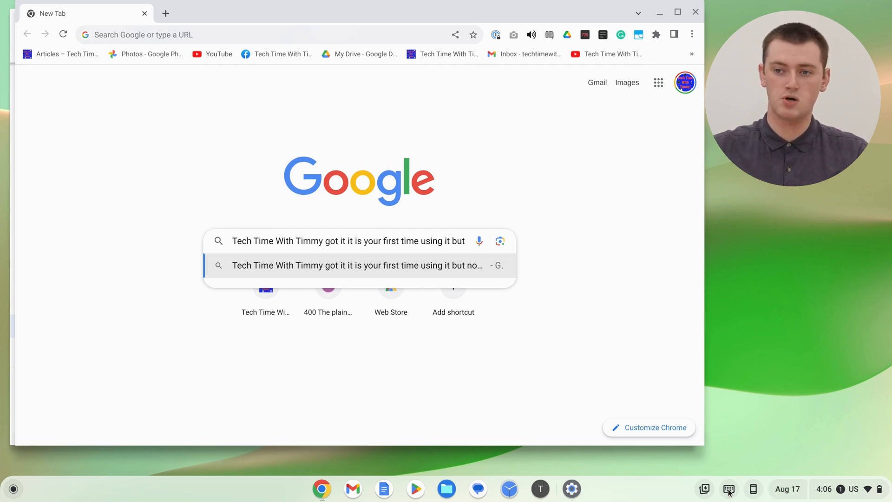
click(729, 489)
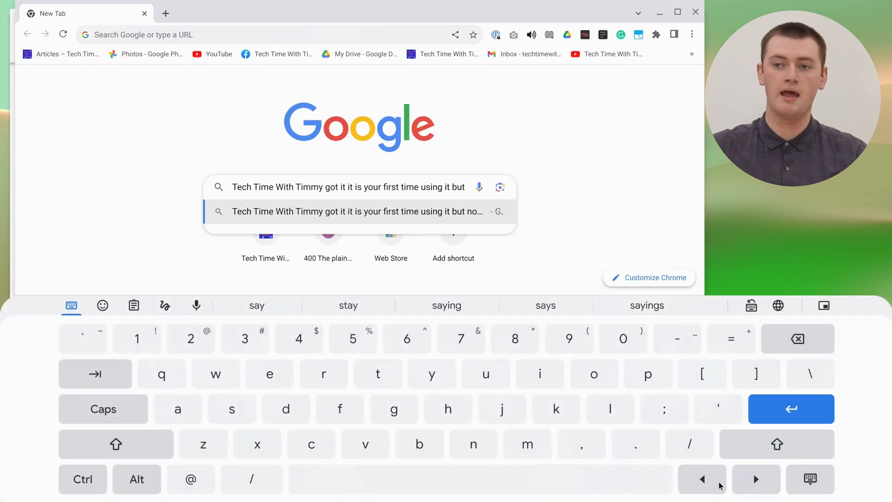
- Hide the on-screen keyboard using its shelf icon, leaving the search query unchanged
click(808, 478)
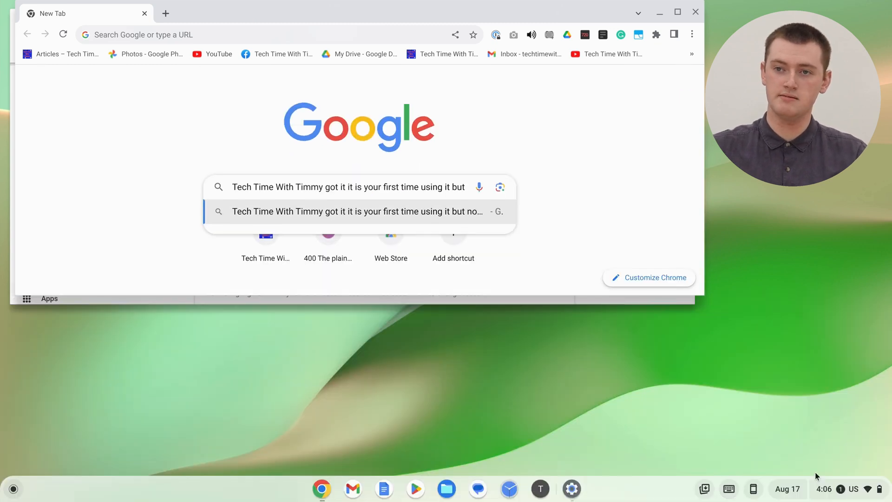
mouse_move(403, 237)
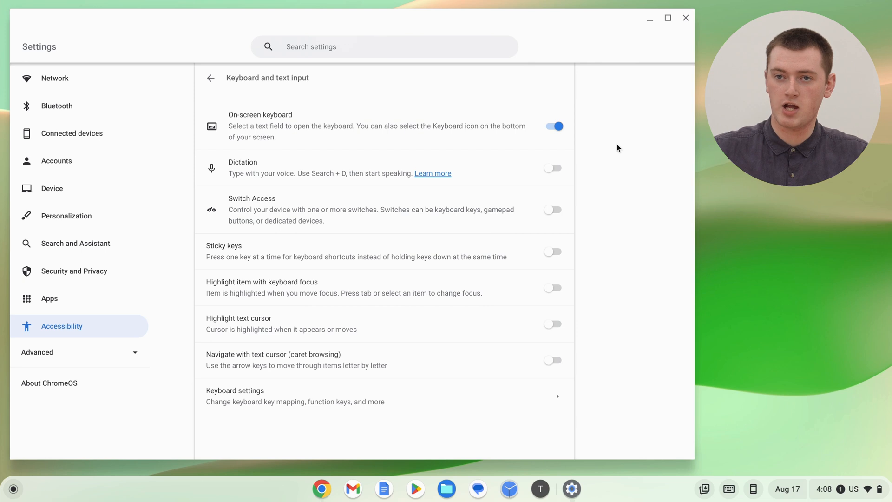
mouse_move(144, 327)
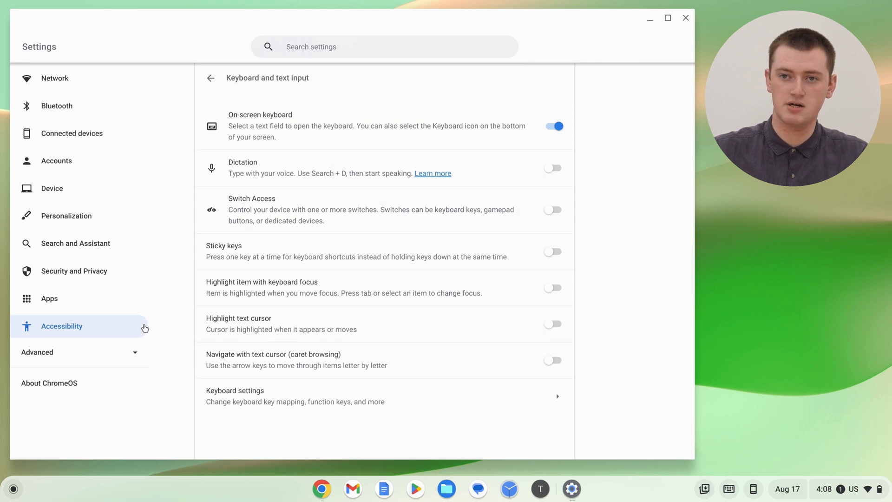
mouse_move(260, 71)
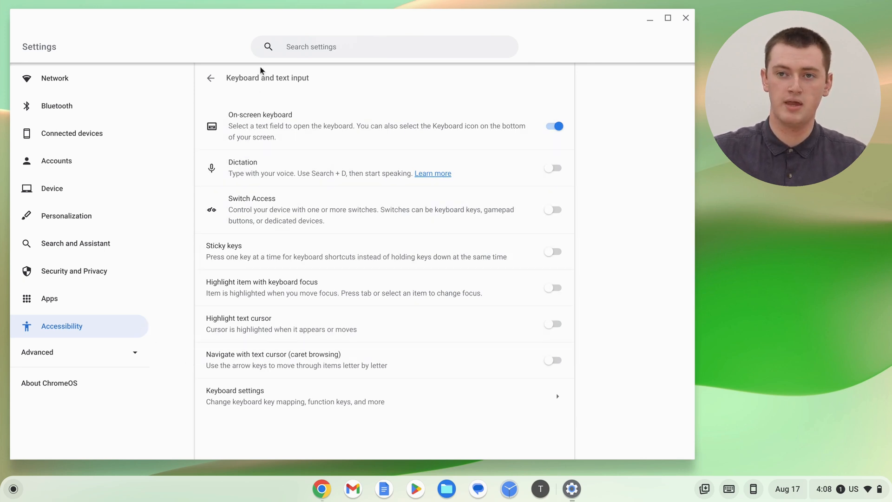
mouse_move(272, 90)
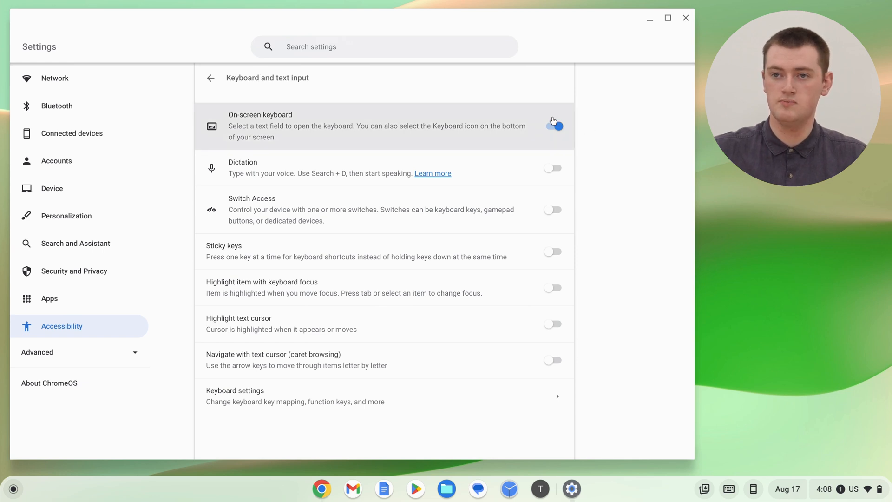
- Switch the On-screen keyboard toggle off on the Keyboard and text input page
click(552, 125)
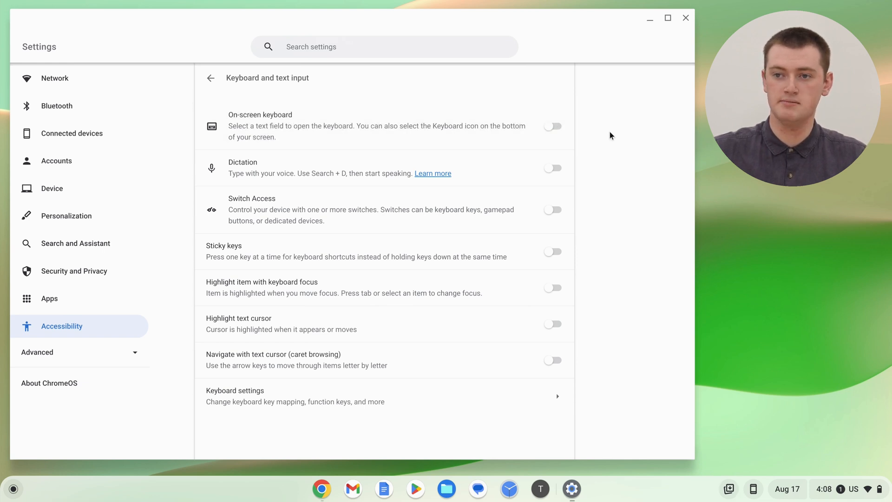
mouse_move(603, 141)
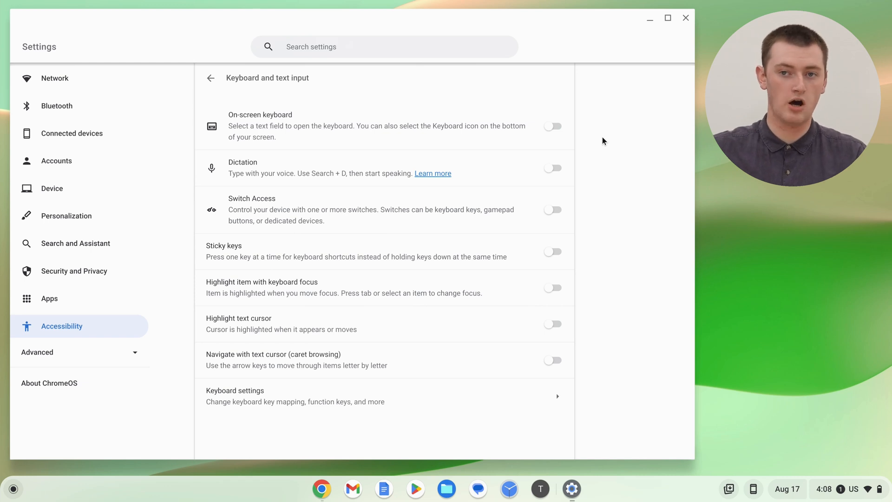
mouse_move(323, 488)
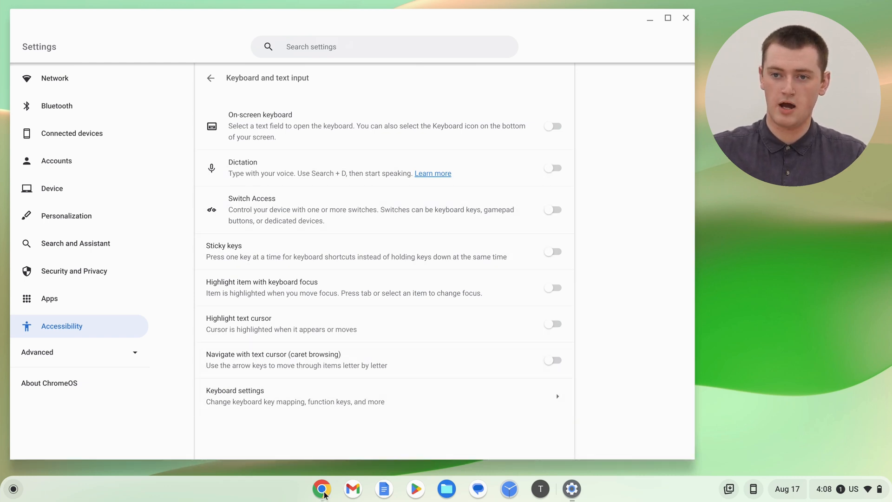
- Bring Chrome back and type 'euhfiehfihi' in the search box, with no on-screen keyboard appearing
click(321, 488)
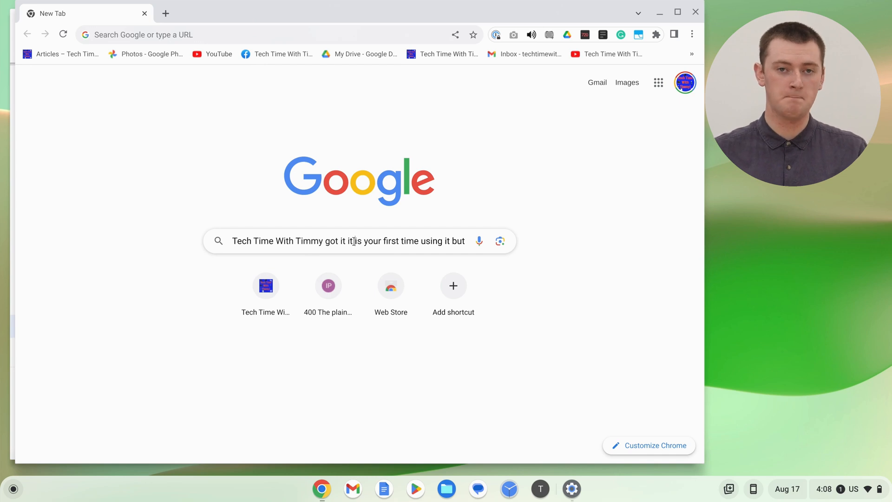
text(euhfiehfihi)
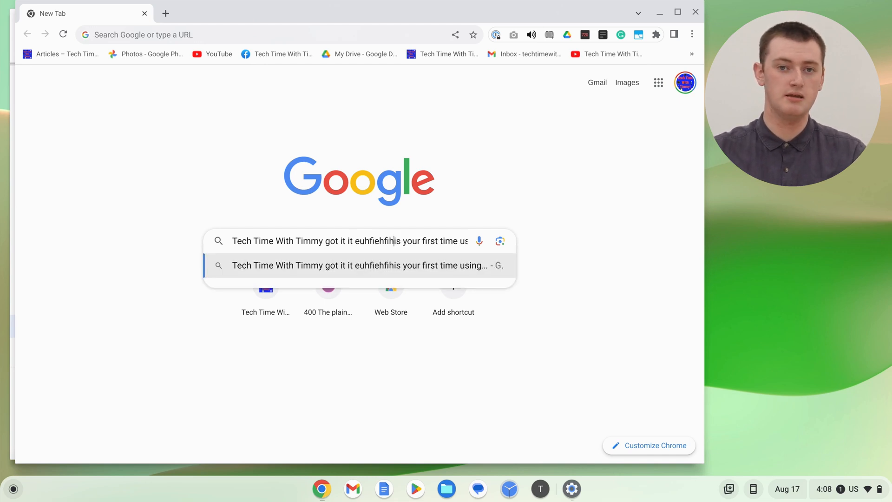